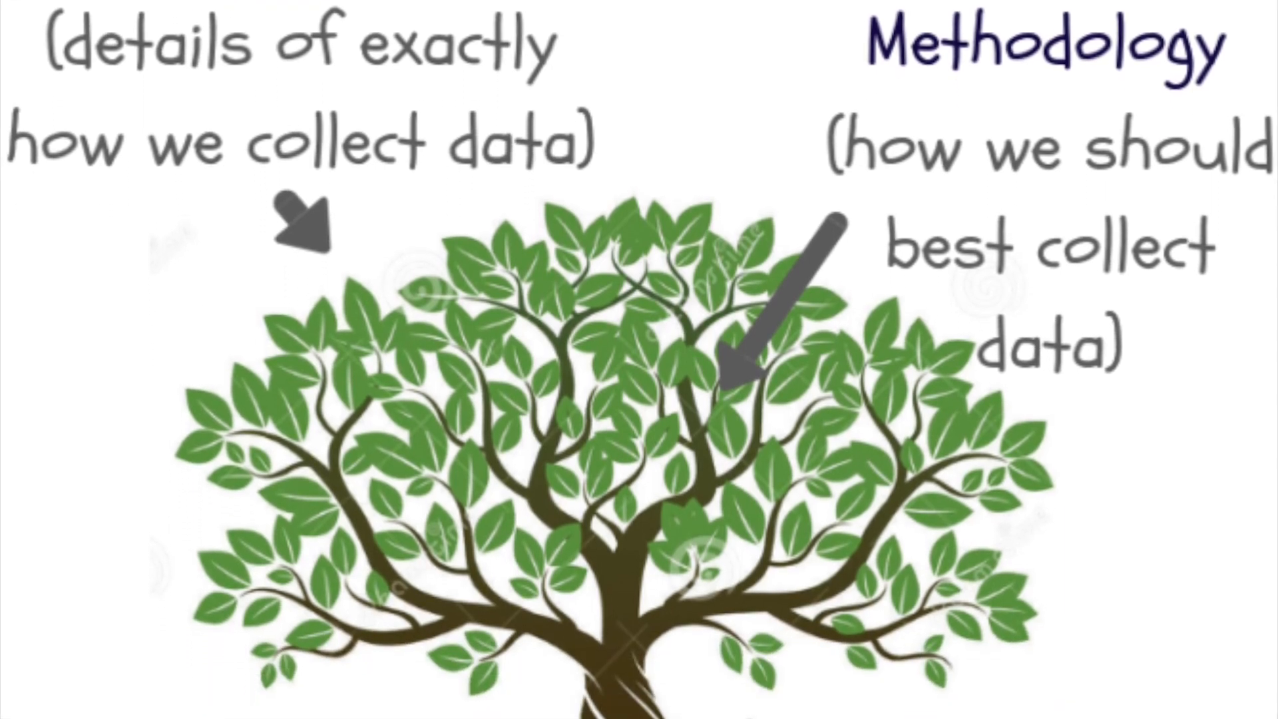
scroll("down", 3)
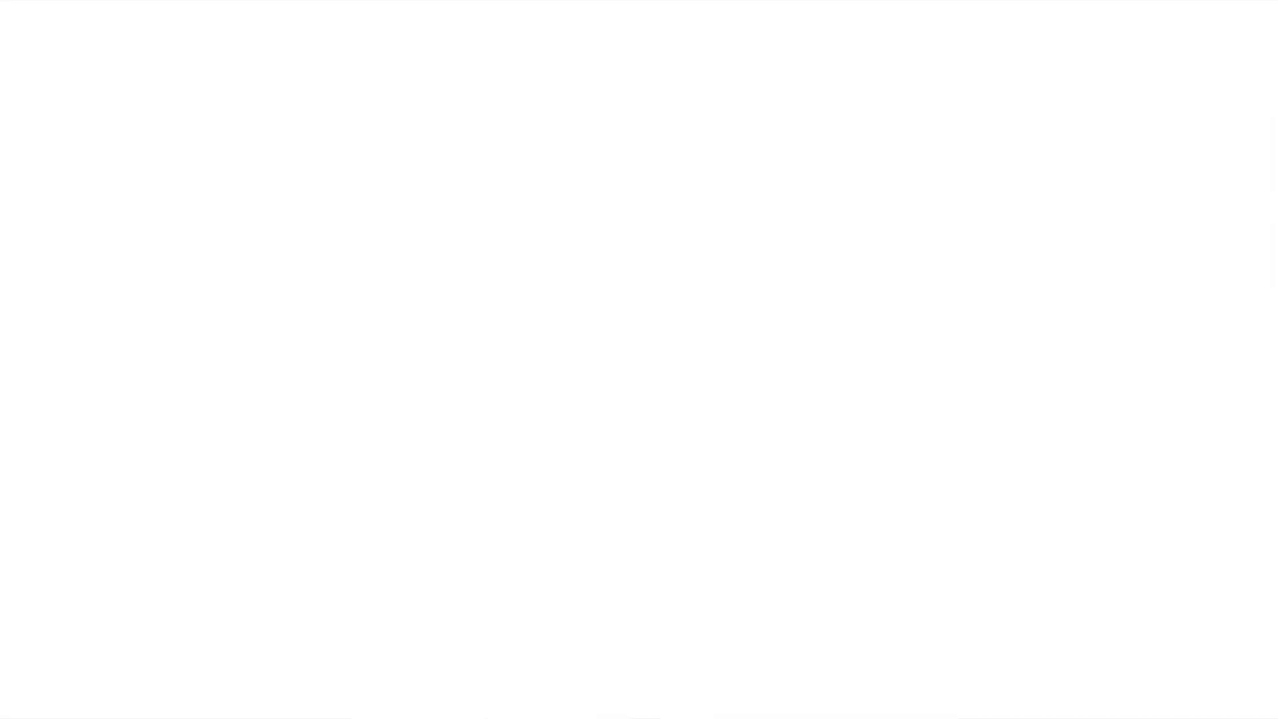
type("Deductive = quantitative research")
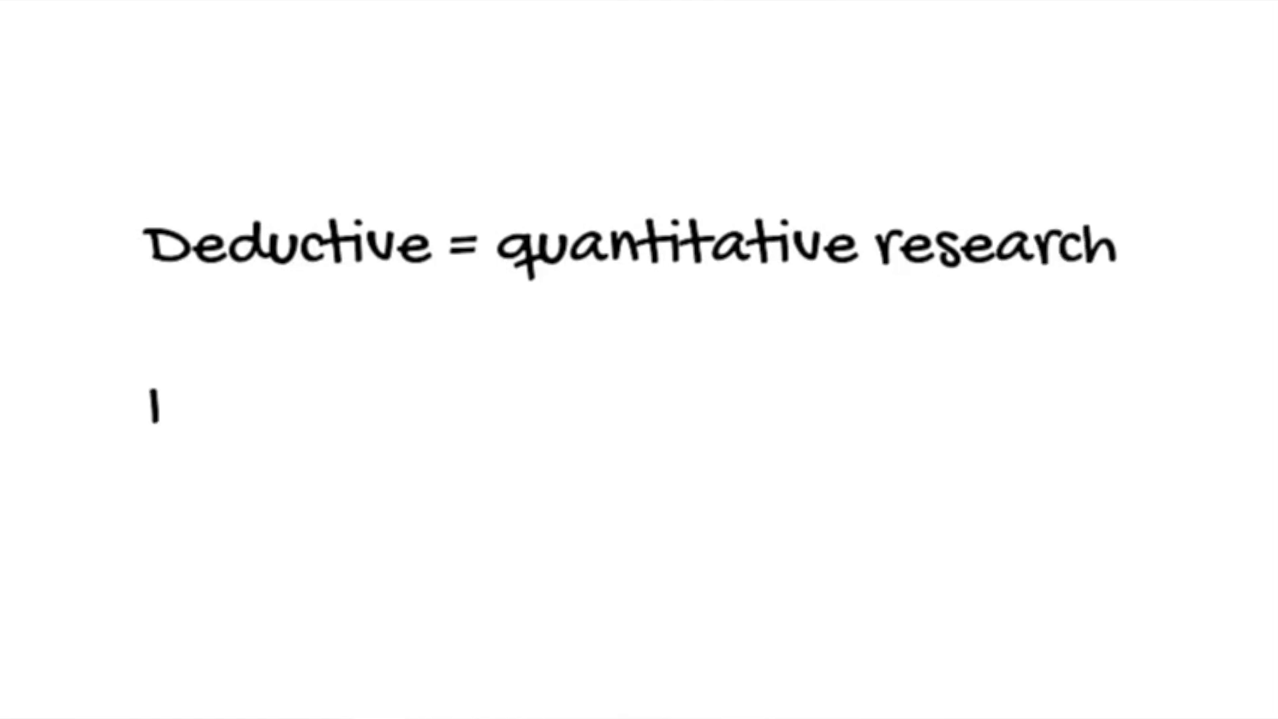
type("Inductive= qua")
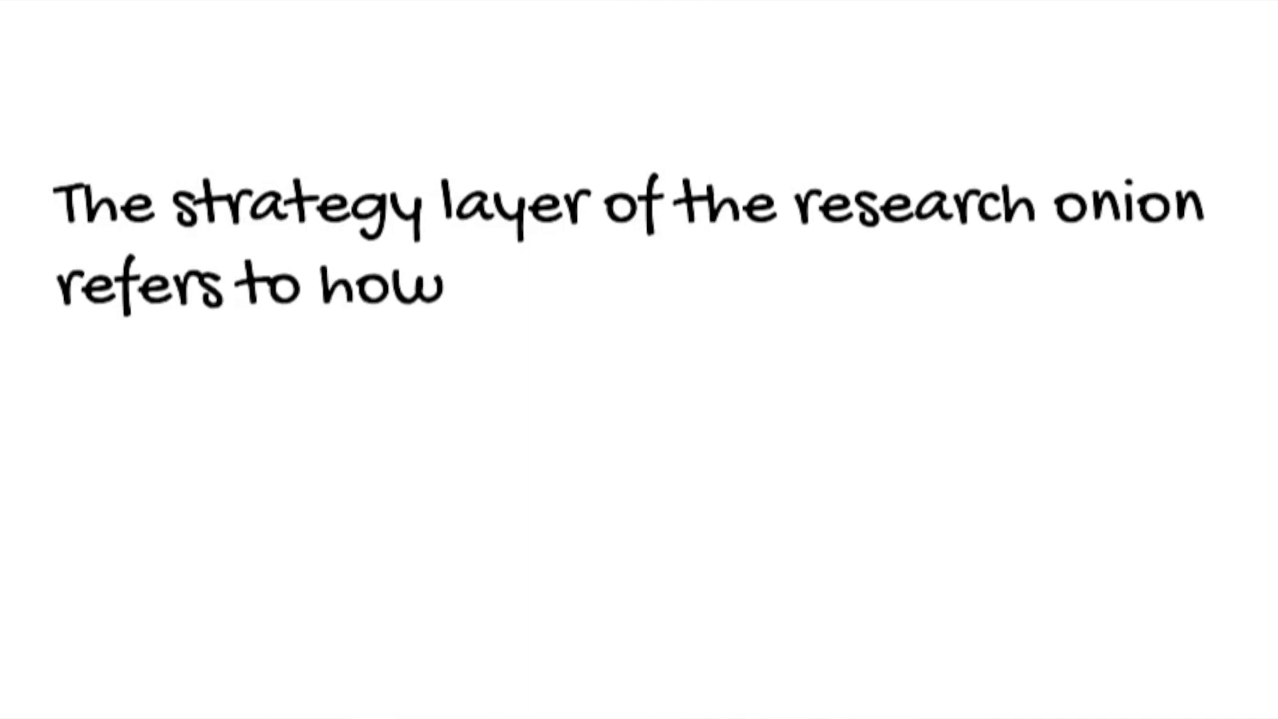
type("the researcher intends to carry out")
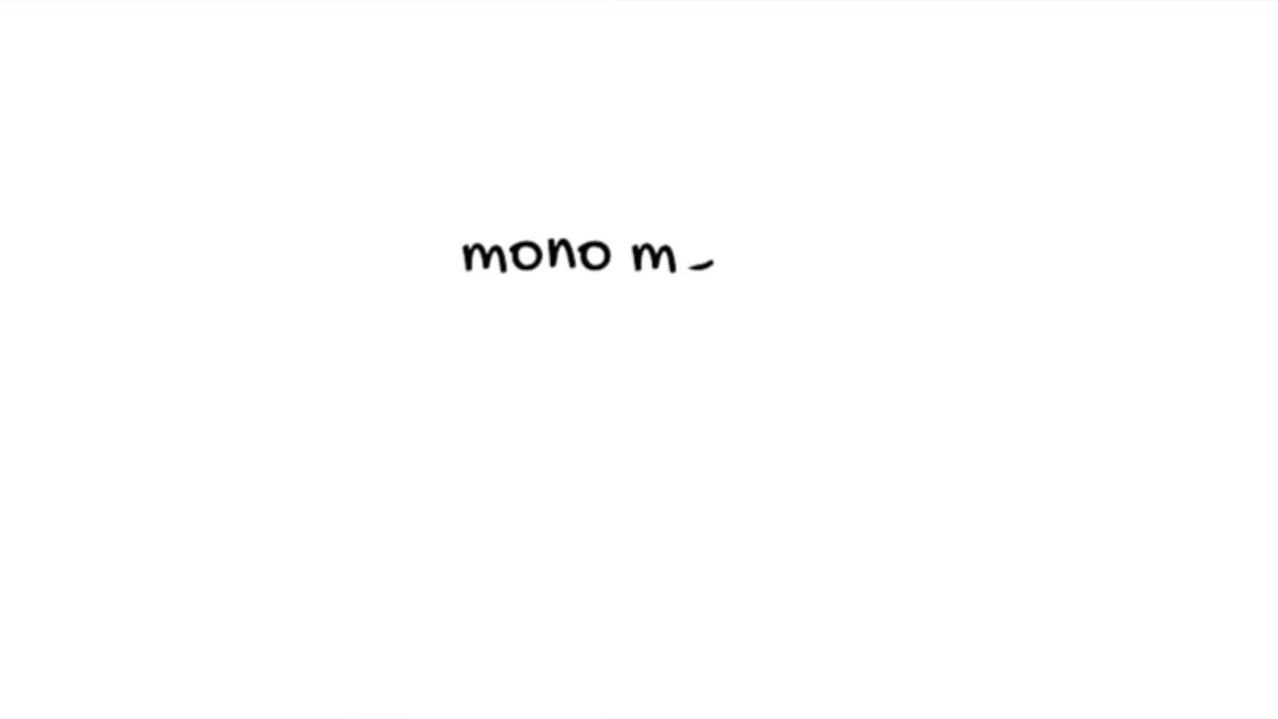
type("ethod mixed me")
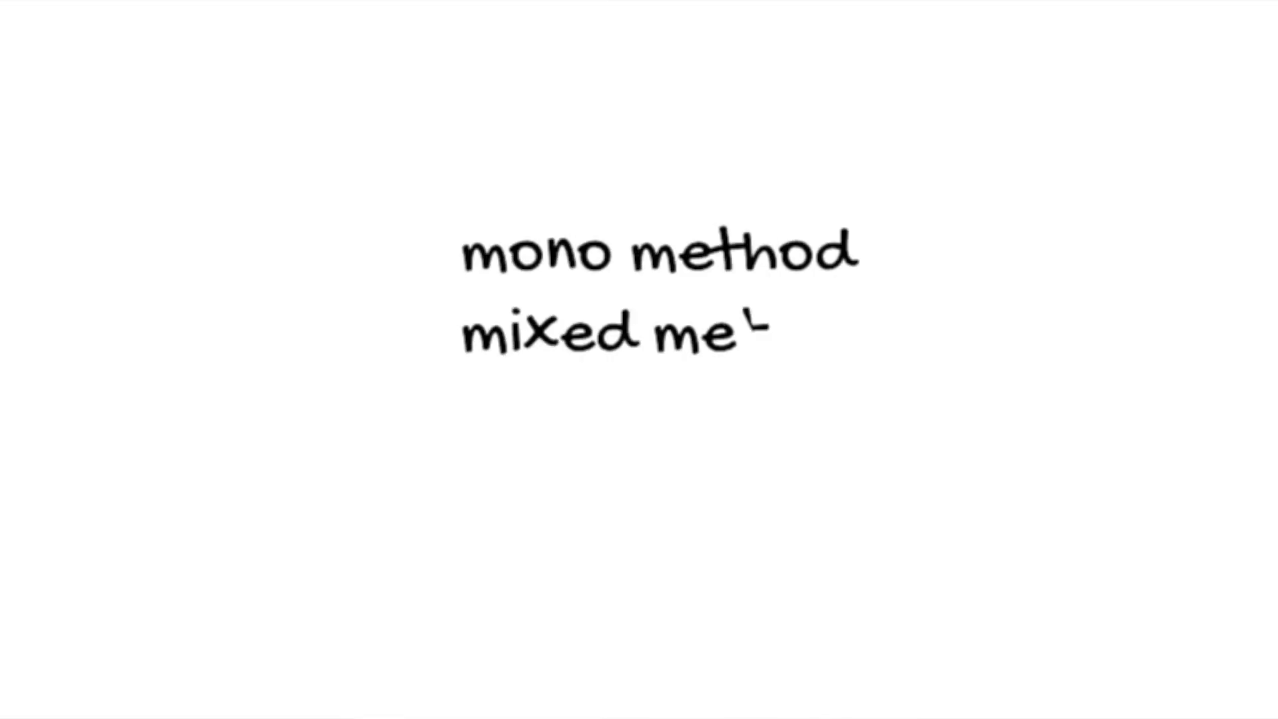